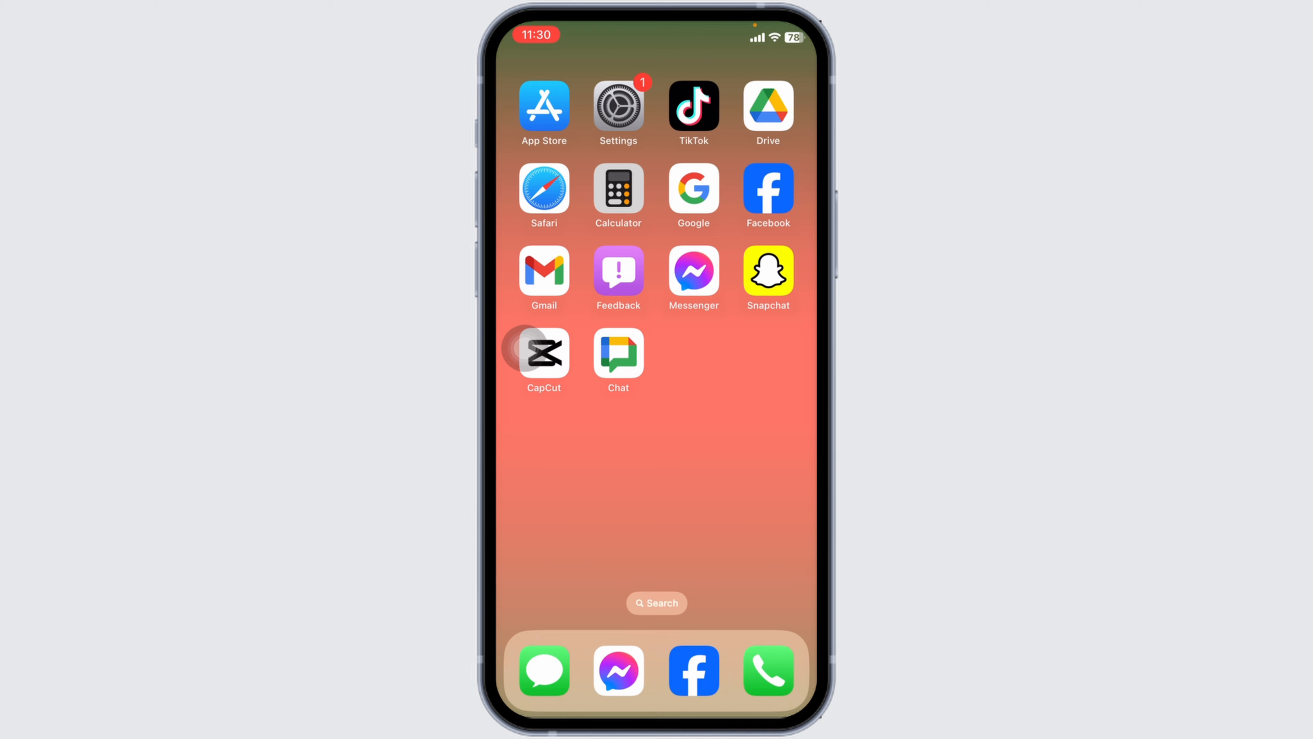
# Launch Google Chat from the home screen.
pyautogui.click(618, 354)
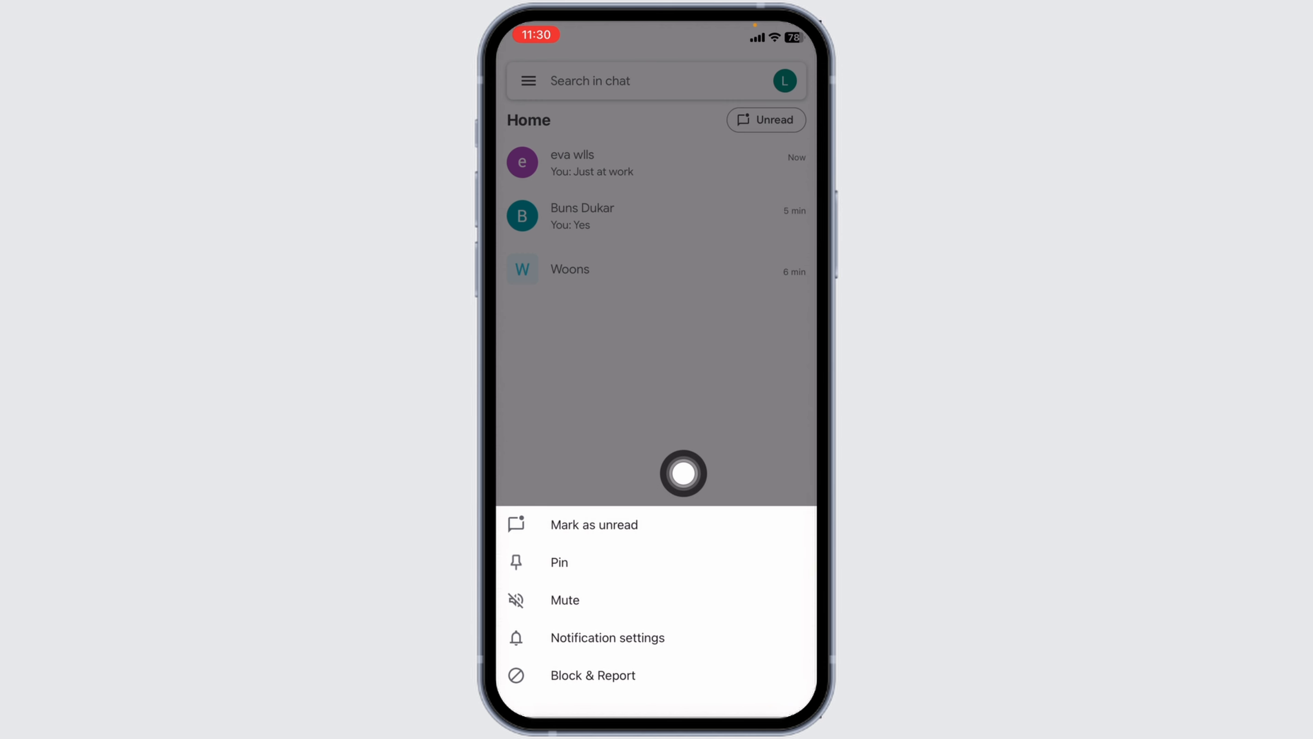
pyautogui.moveTo(630, 582)
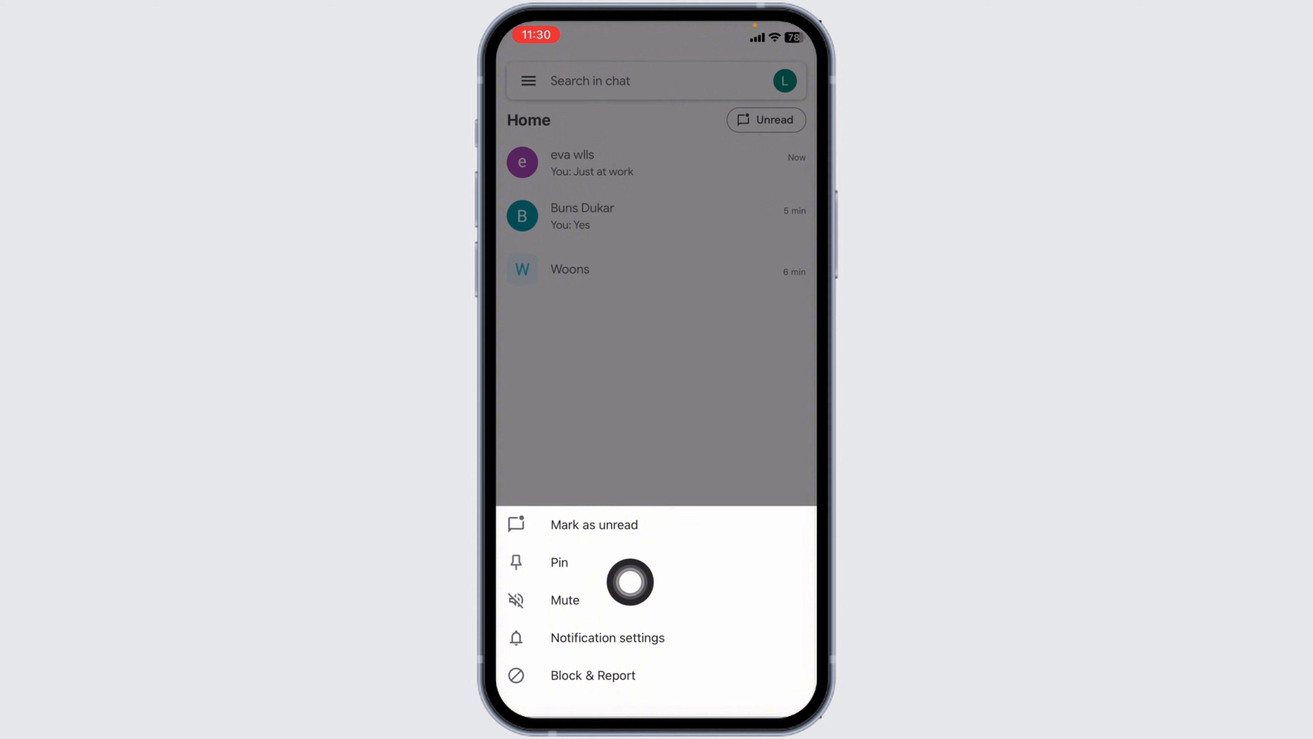
pyautogui.moveTo(787, 512)
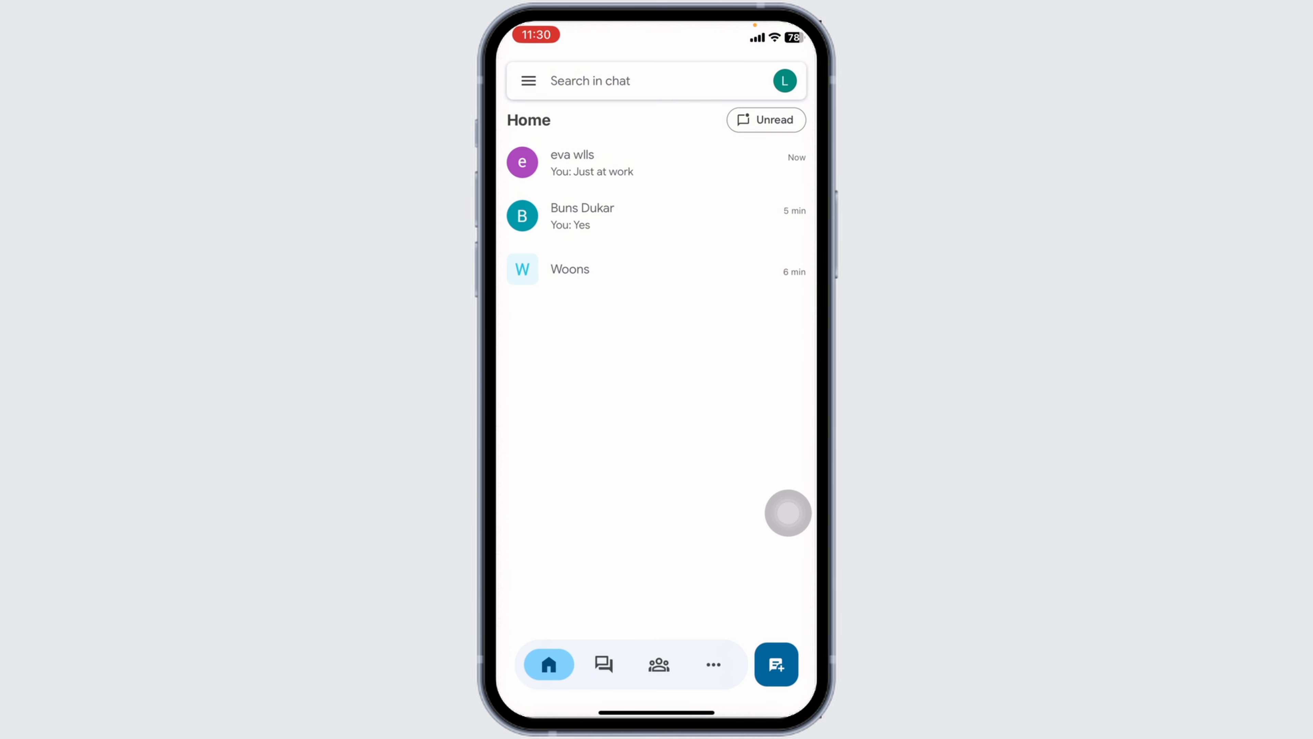
pyautogui.click(620, 80)
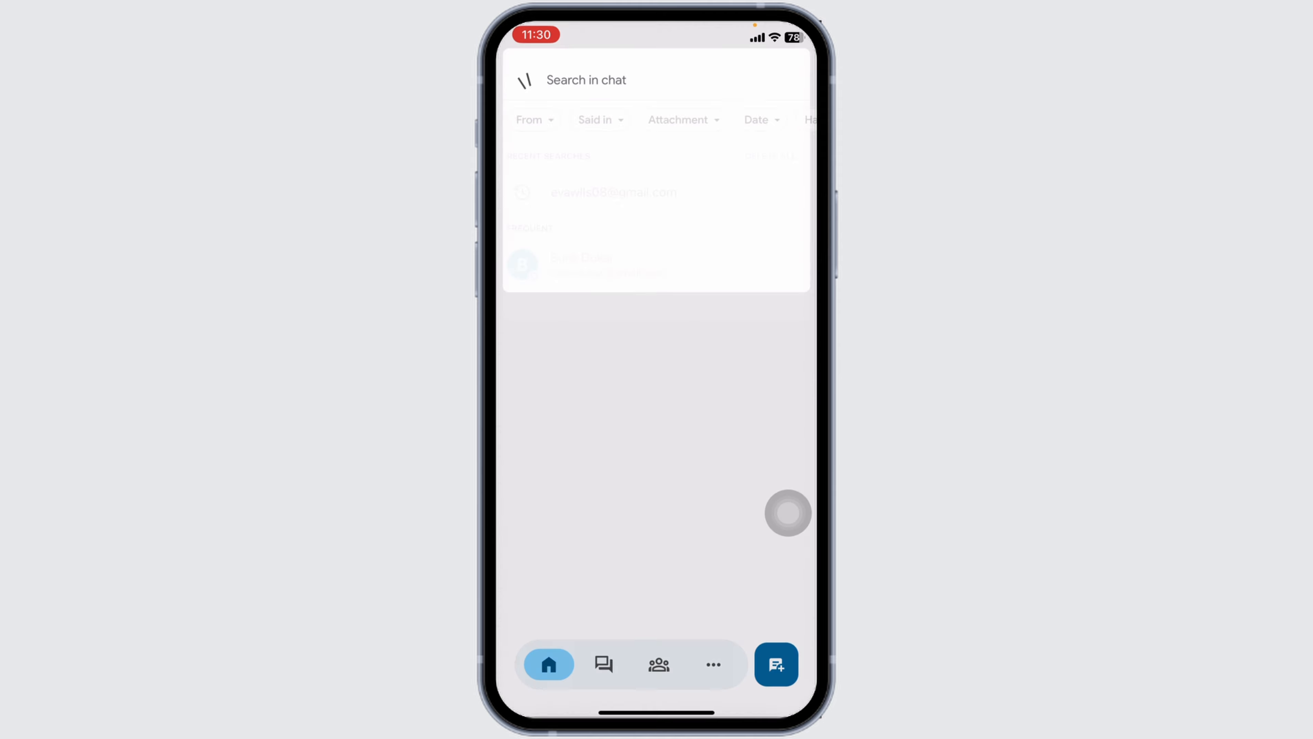
pyautogui.click(611, 79)
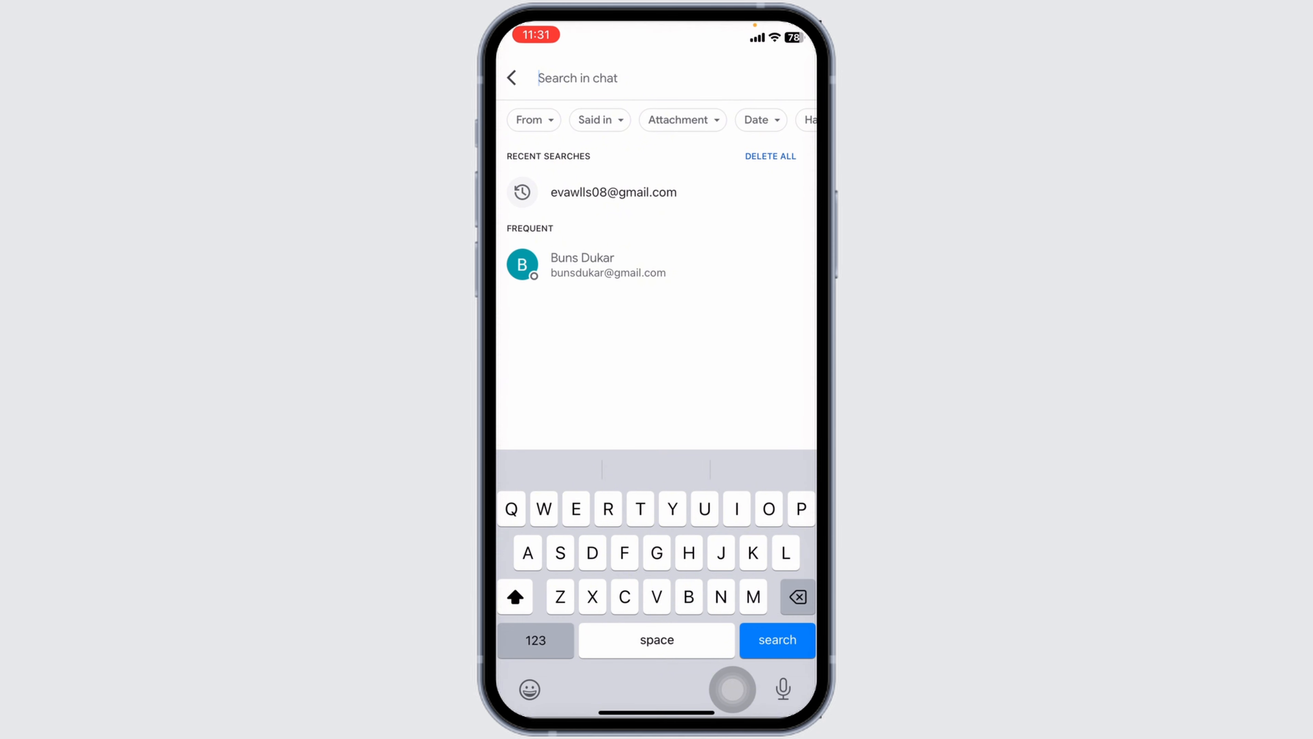
pyautogui.click(582, 265)
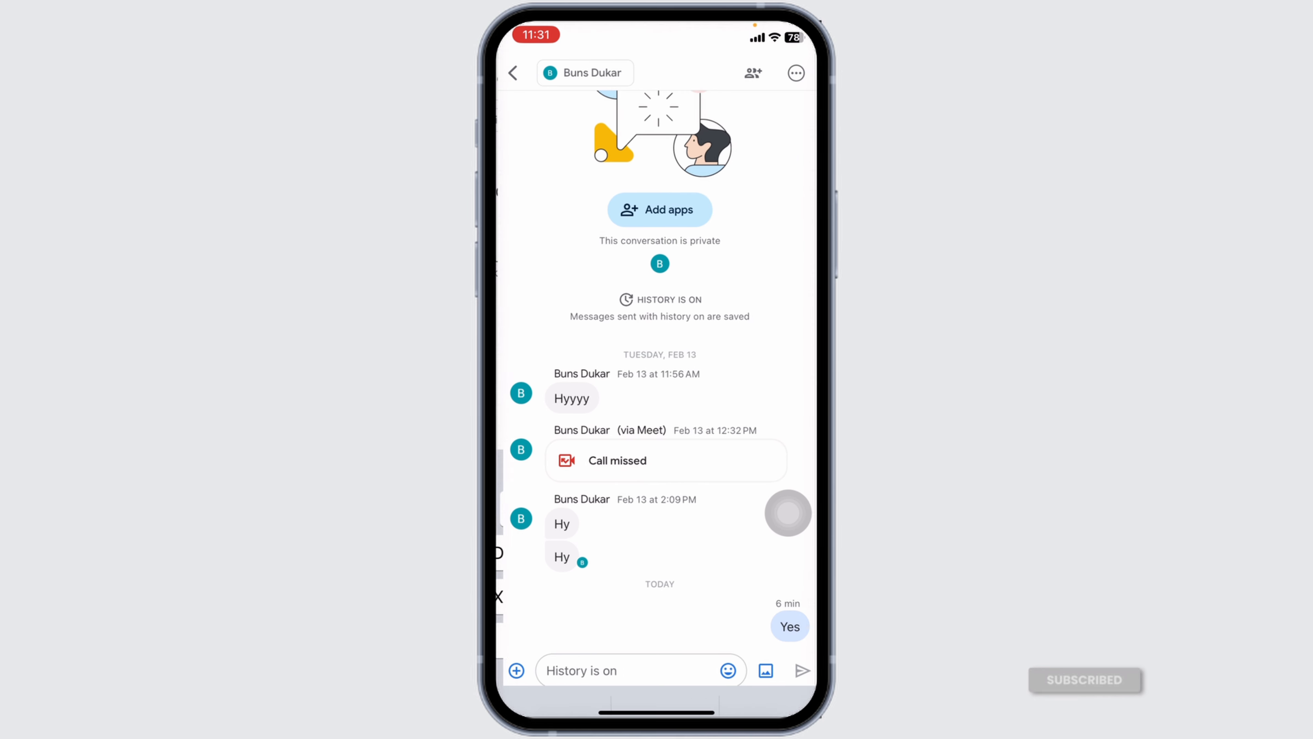